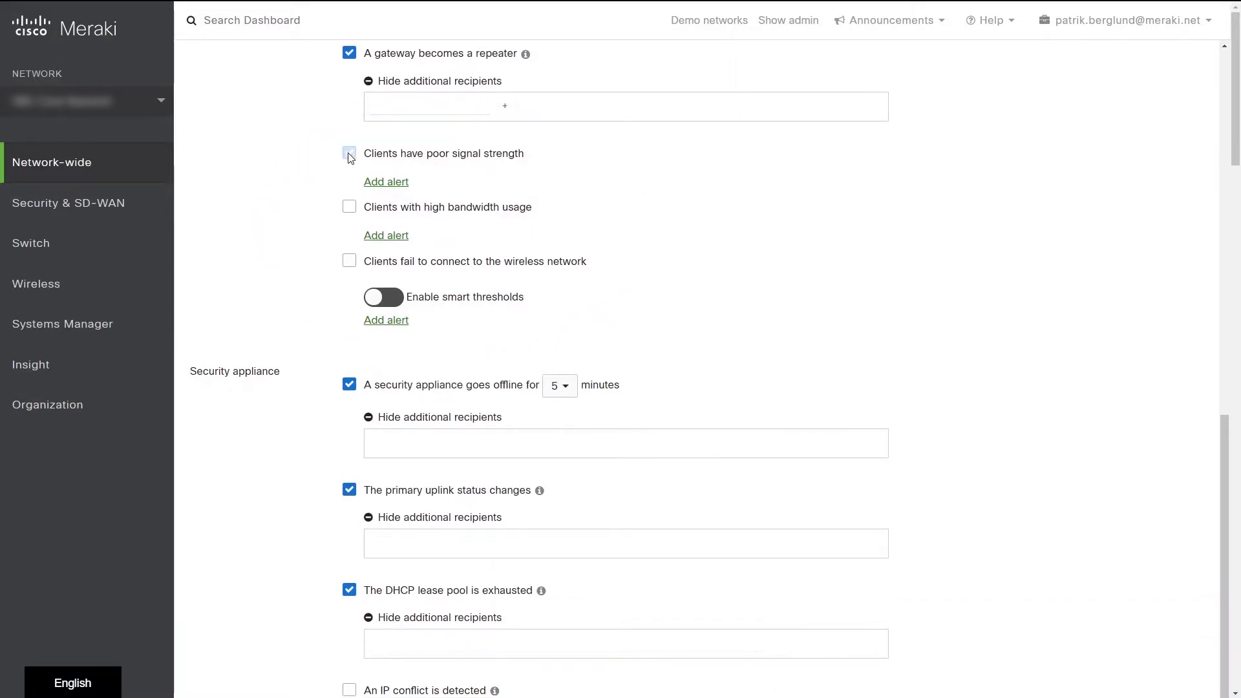
Enable the 'Clients have poor signal strength' and 'Clients with high bandwidth usage' alerts
left_click(349, 152)
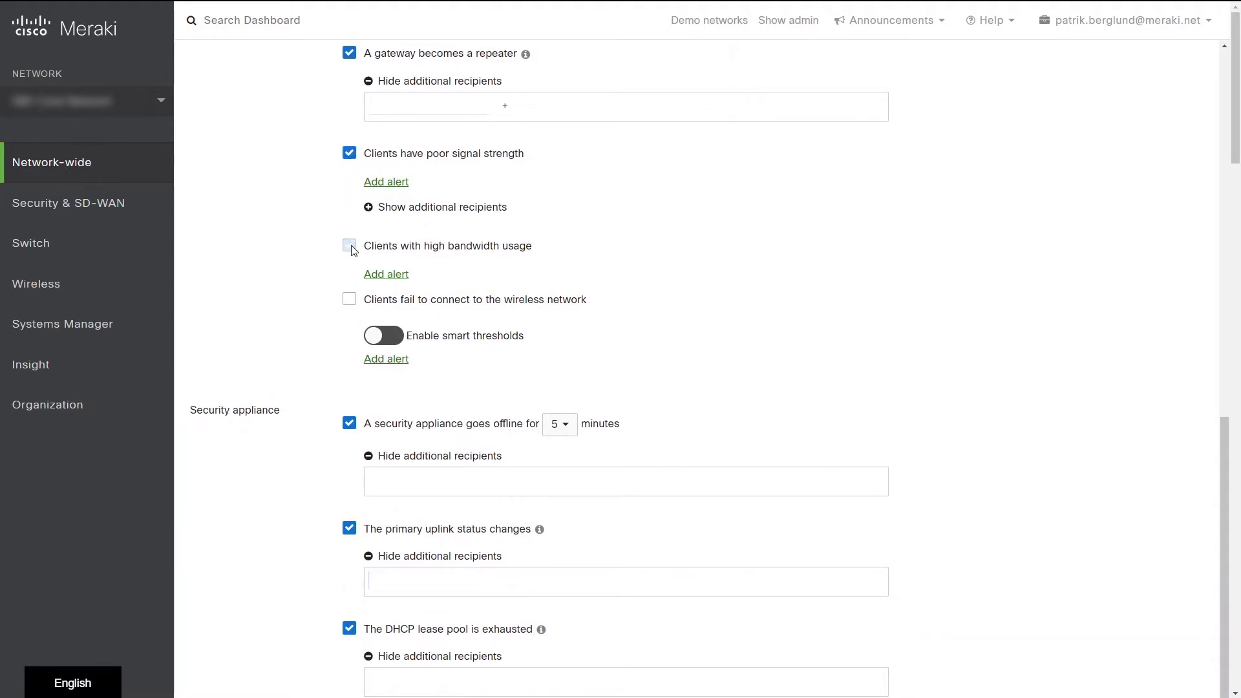
left_click(349, 246)
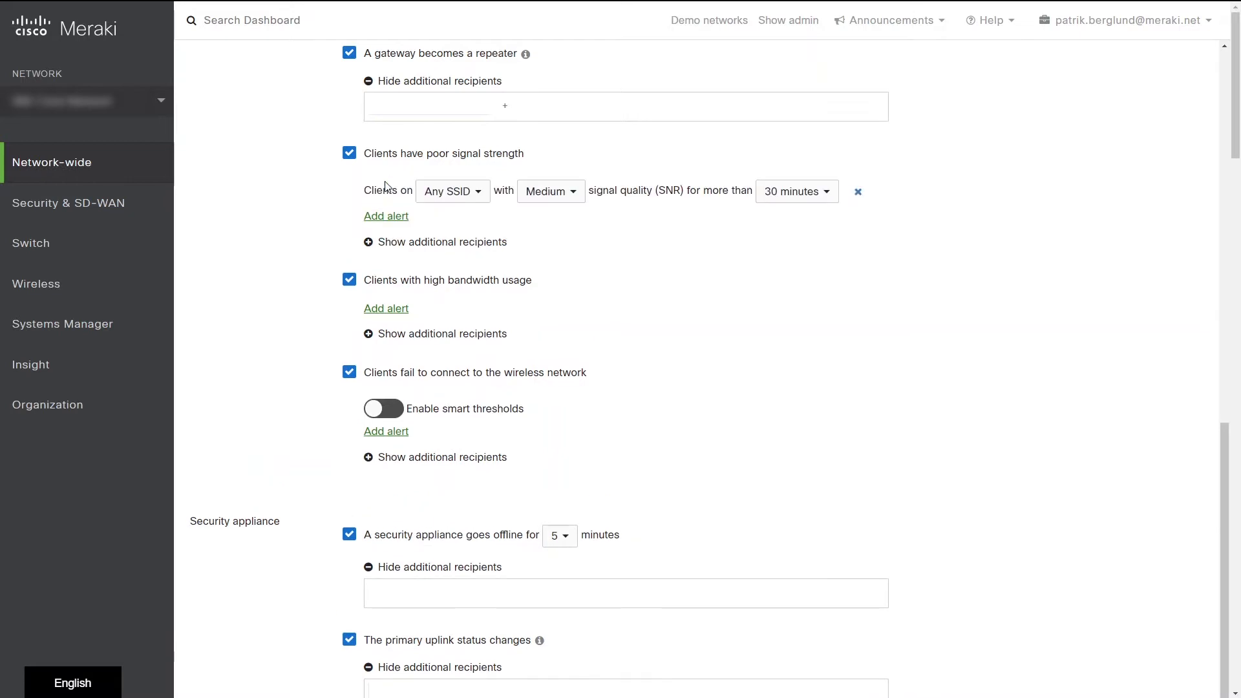
Add a connection-failure condition: Any SSID, Medium, Association/Authentication/DHCP/DNS, 30 minutes
left_click(550, 191)
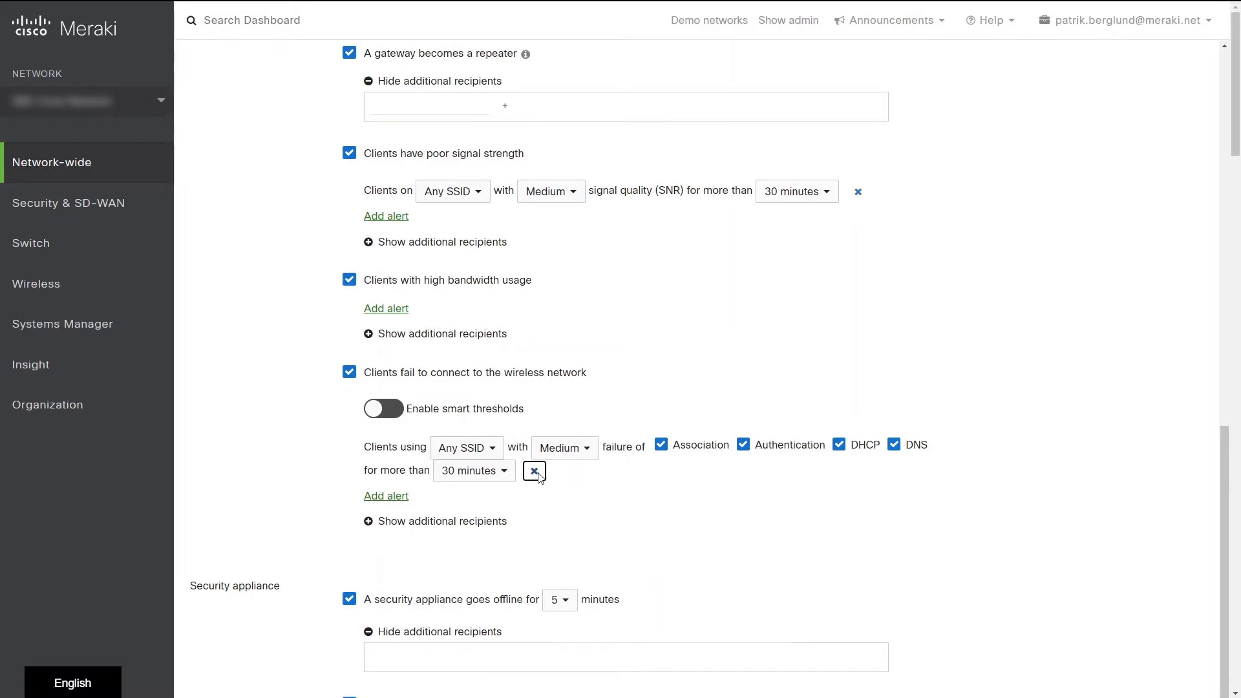
left_click(382, 408)
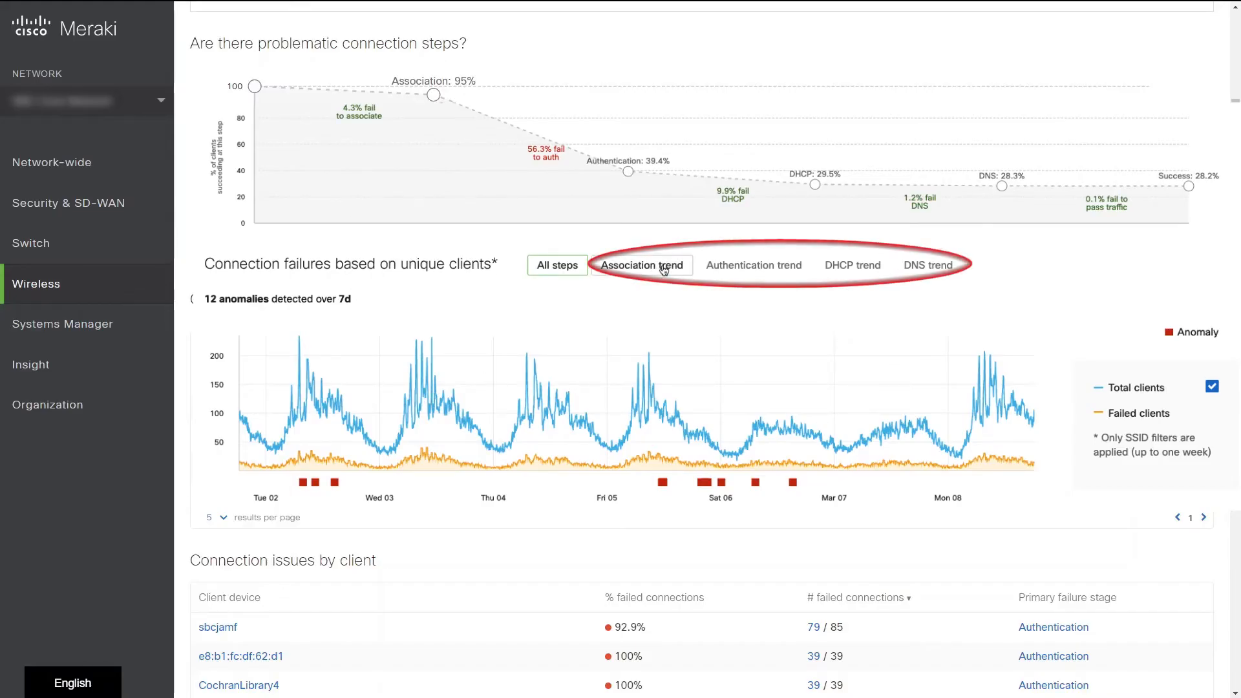
Show the wireless connection-failures graph for all steps, revealing 12 anomalies over 7 days
left_click(557, 265)
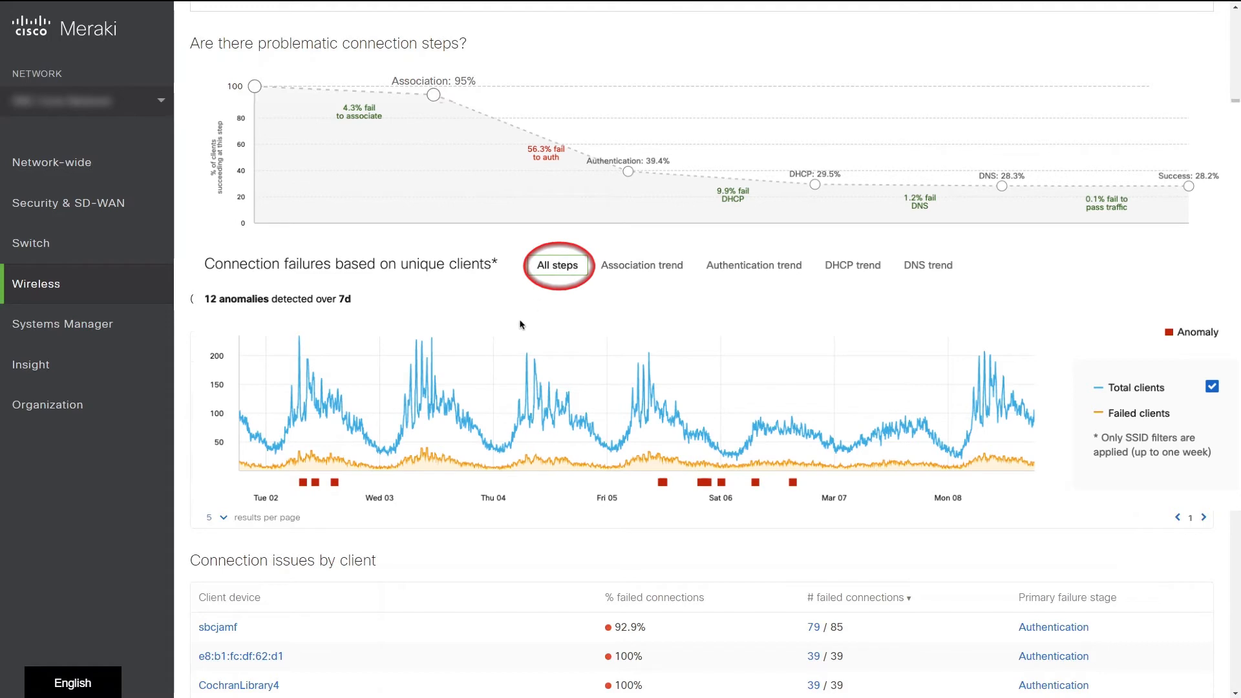